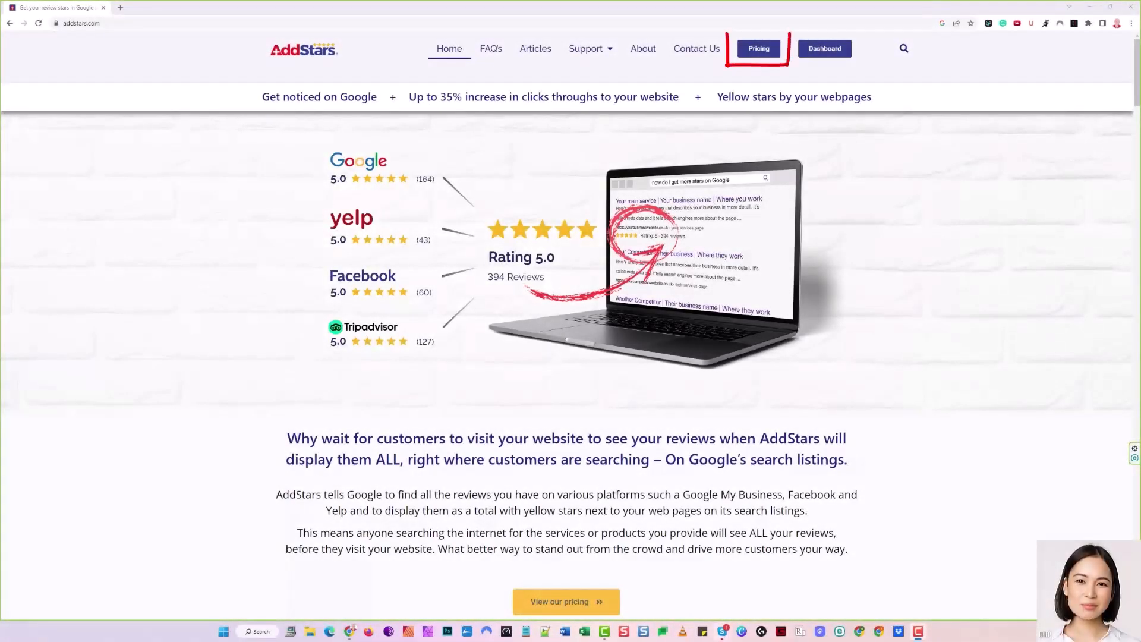
# Step: Choose the AddStars Monthly plan, create the account and subscribe for US$15.54 per month
pyautogui.scroll(-3)
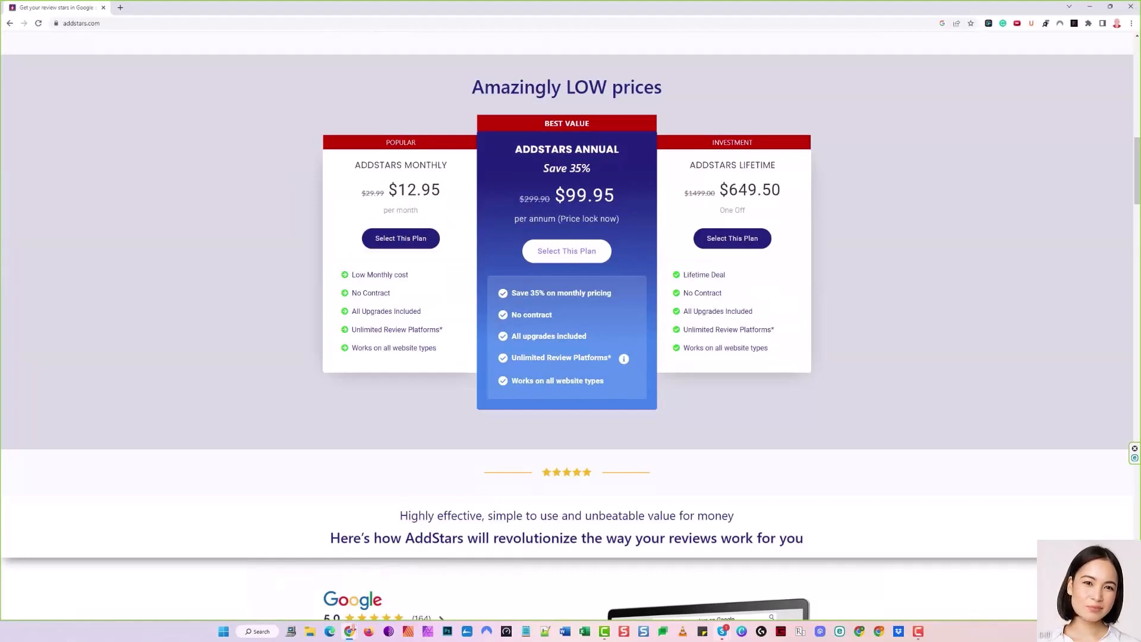
pyautogui.click(566, 251)
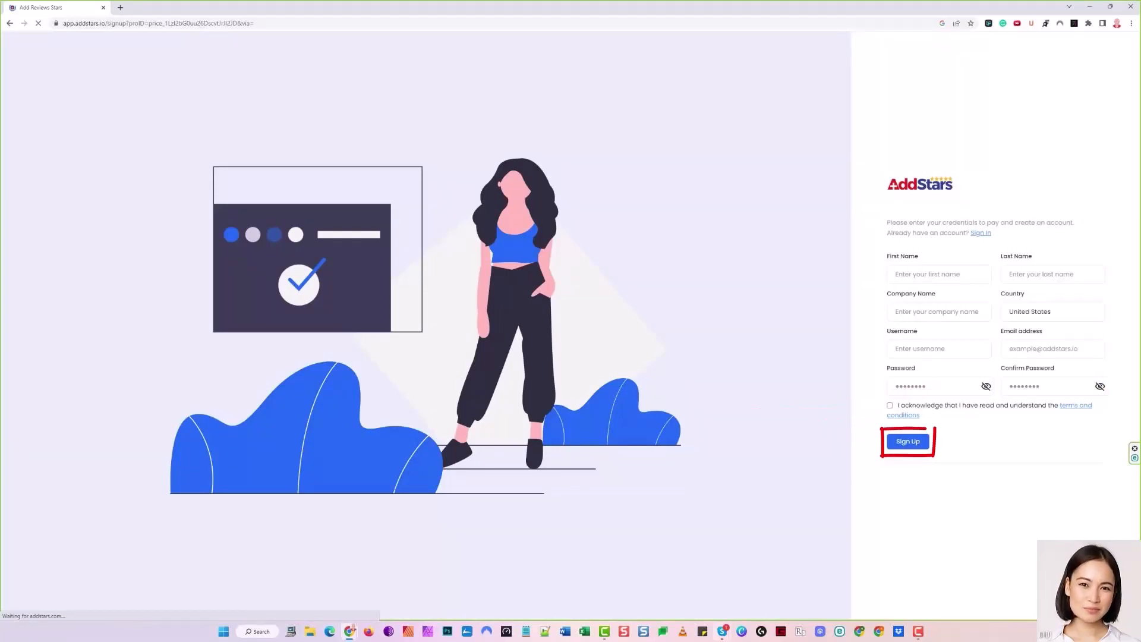
pyautogui.click(907, 441)
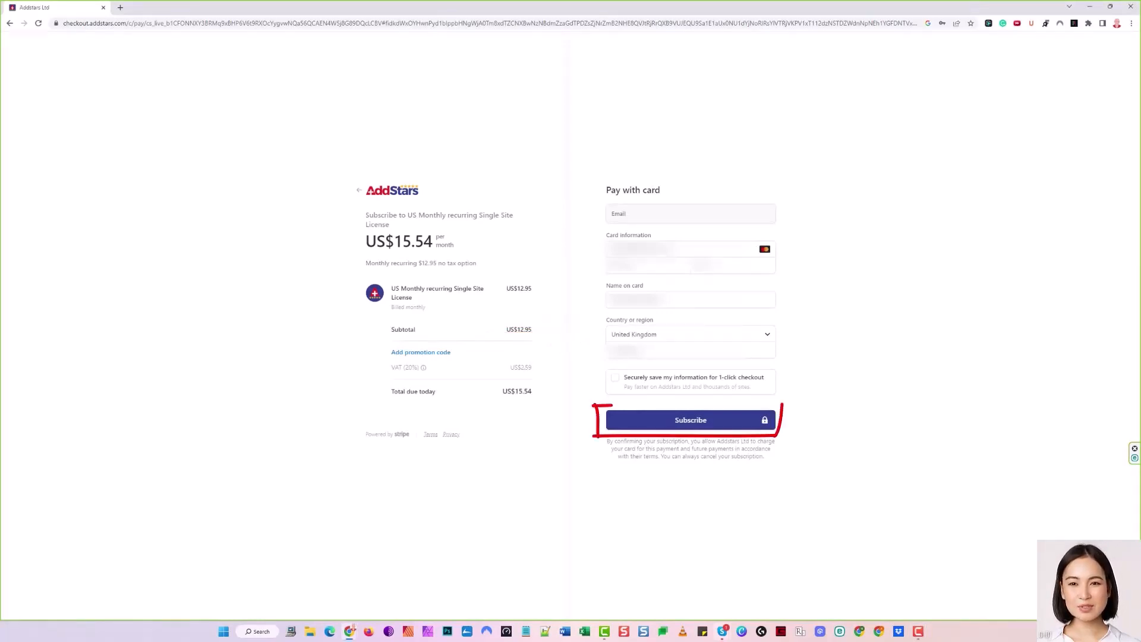
pyautogui.click(689, 419)
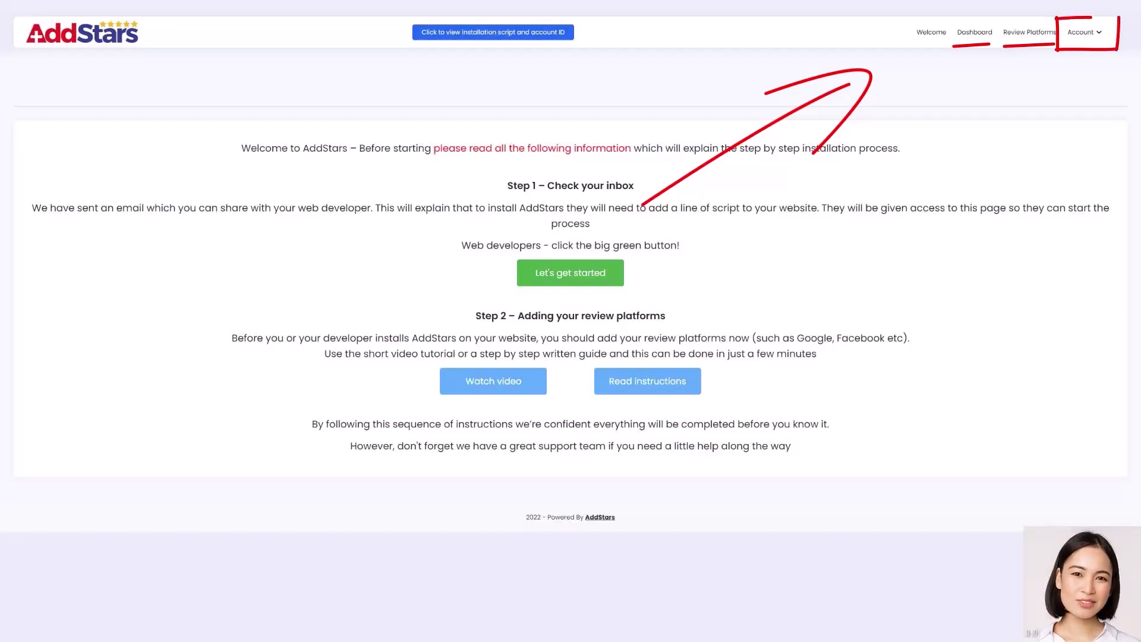
# Step: Go from the Account menu to the dashboard overview showing No Rating and zero reviews
pyautogui.click(1082, 31)
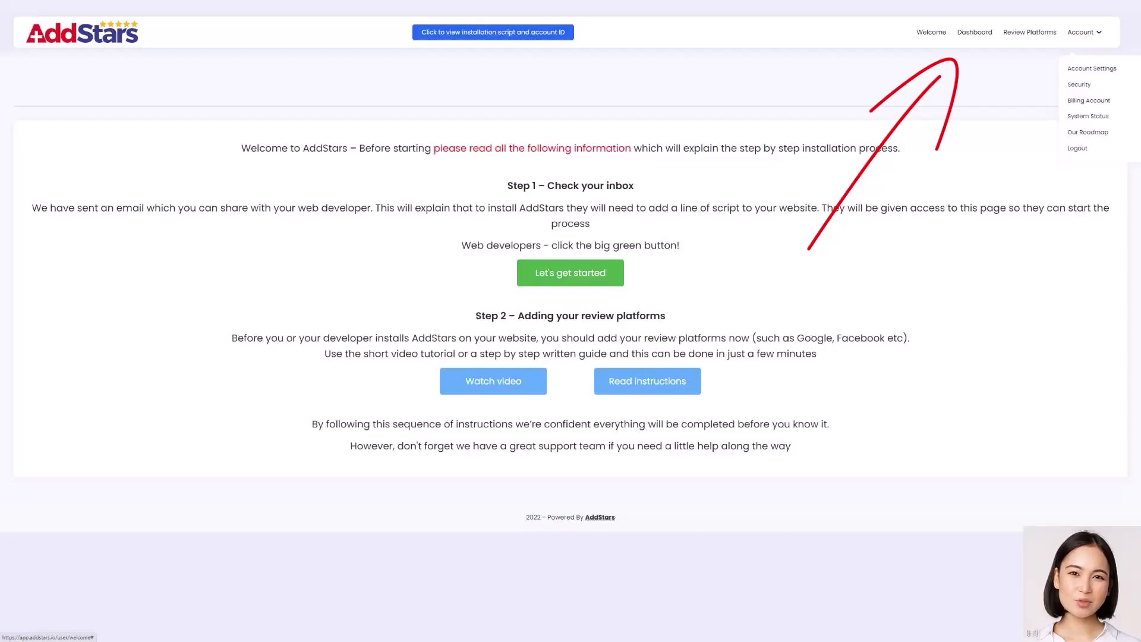
pyautogui.click(974, 31)
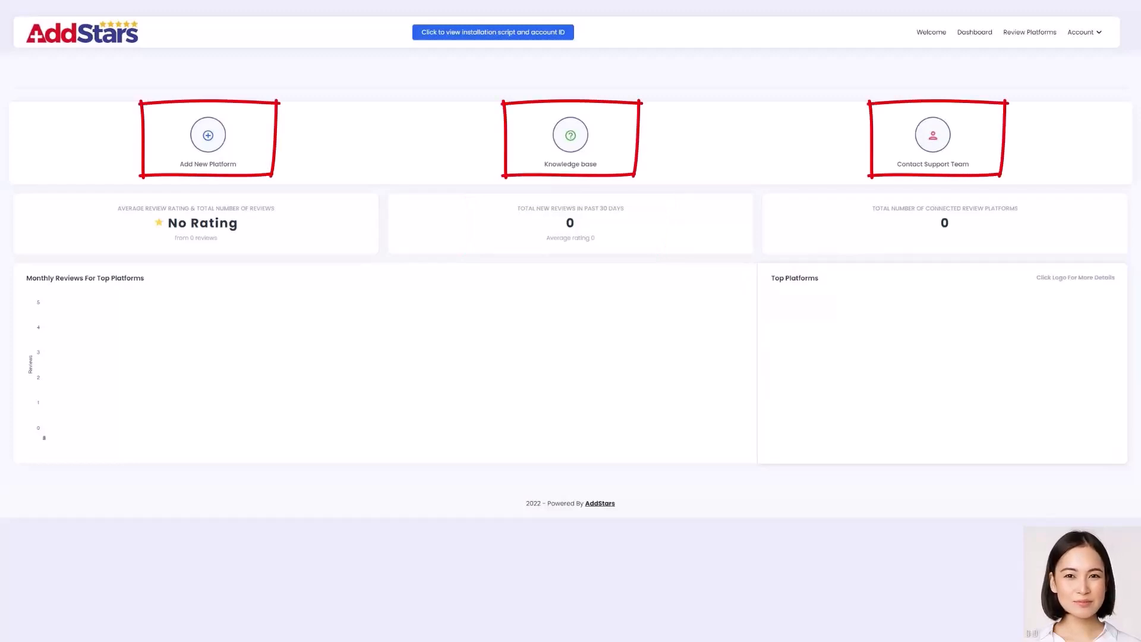
# Step: Visit Account Settings and return to the Review Platforms list with Google enabled
pyautogui.click(1029, 32)
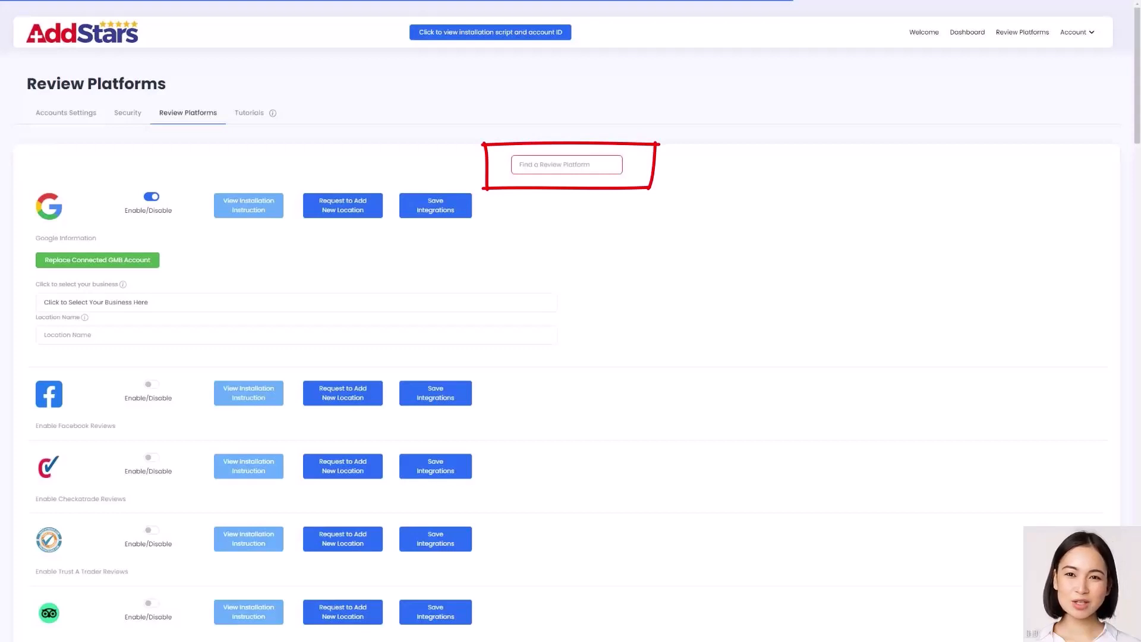
pyautogui.scroll(-3)
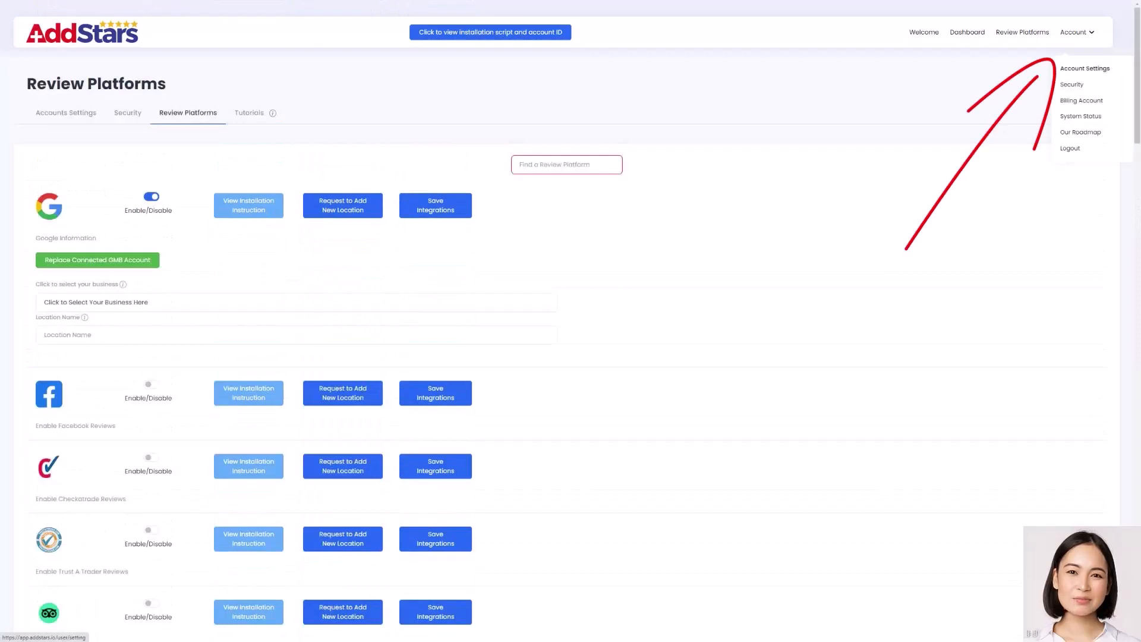
pyautogui.click(1085, 69)
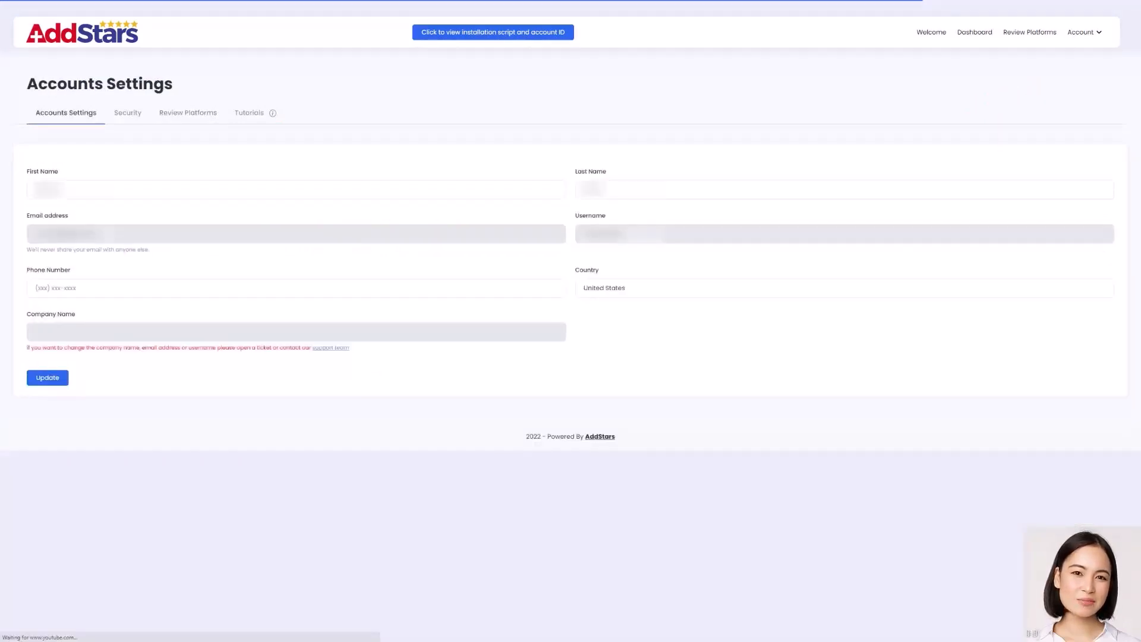
pyautogui.click(127, 113)
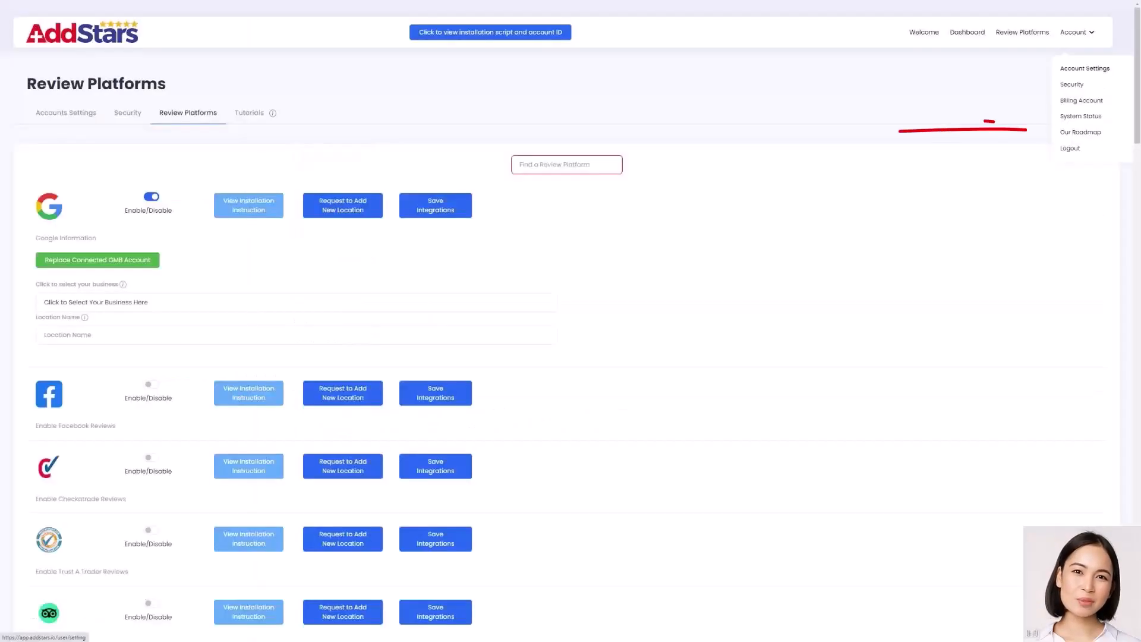
pyautogui.click(1080, 132)
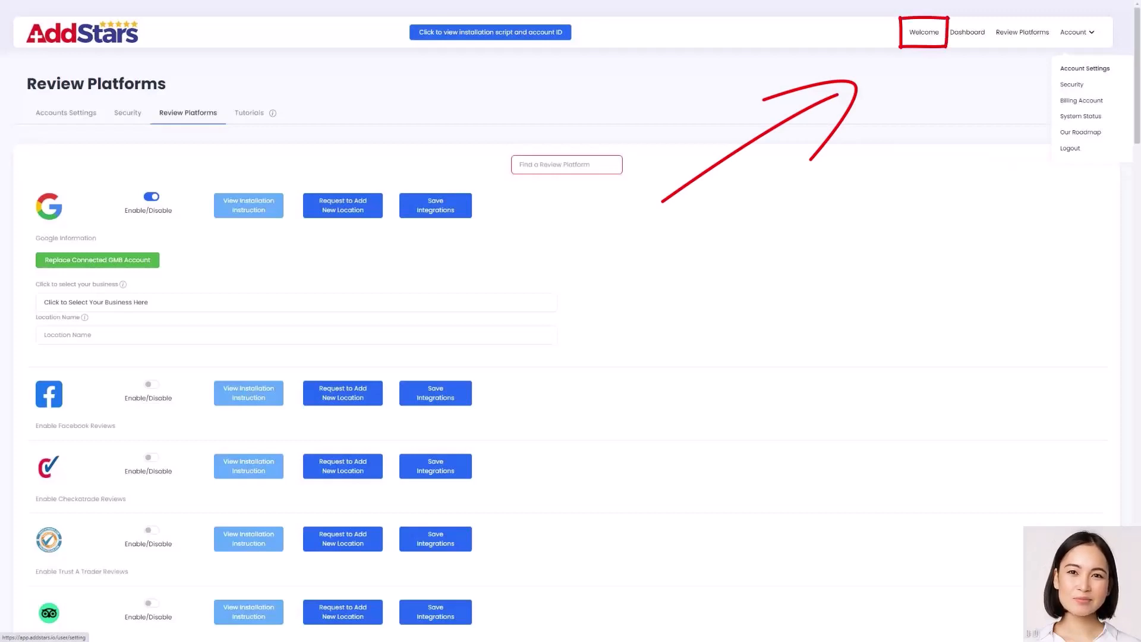
# Step: Return to the Welcome page with the two-step installation instructions
pyautogui.click(924, 31)
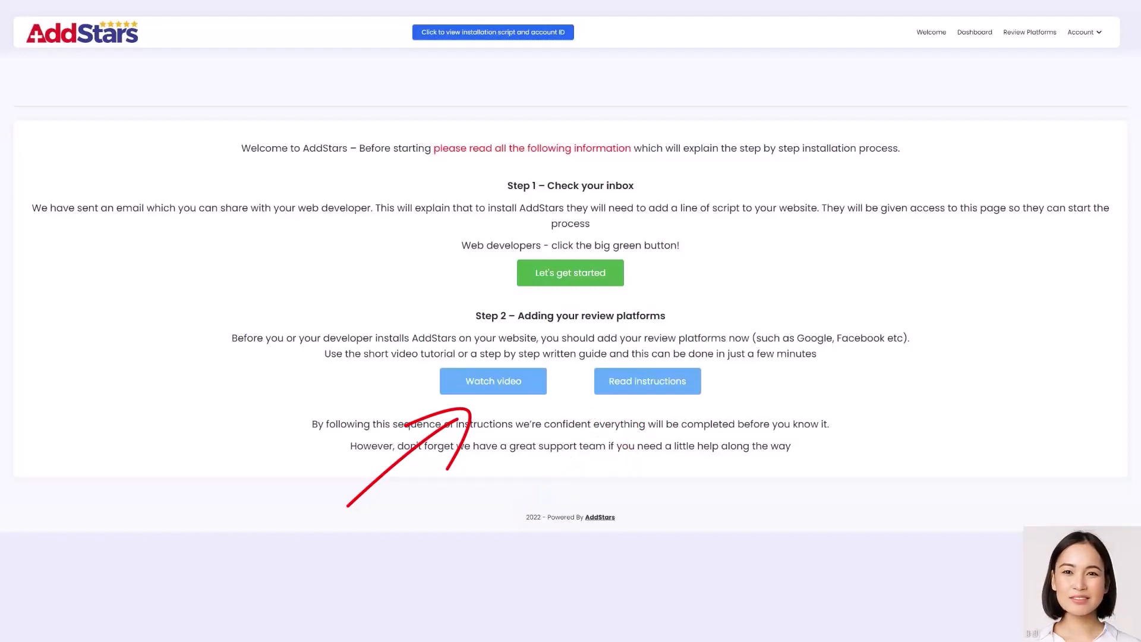
# Step: Play the tutorial video on adding review platforms
pyautogui.click(492, 380)
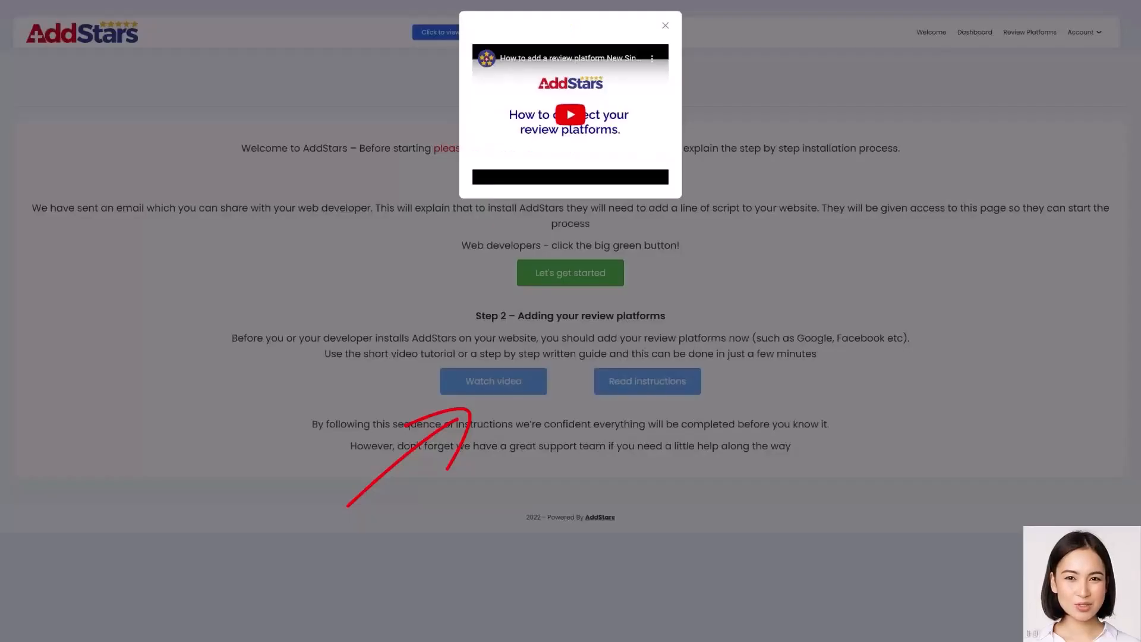
pyautogui.click(646, 380)
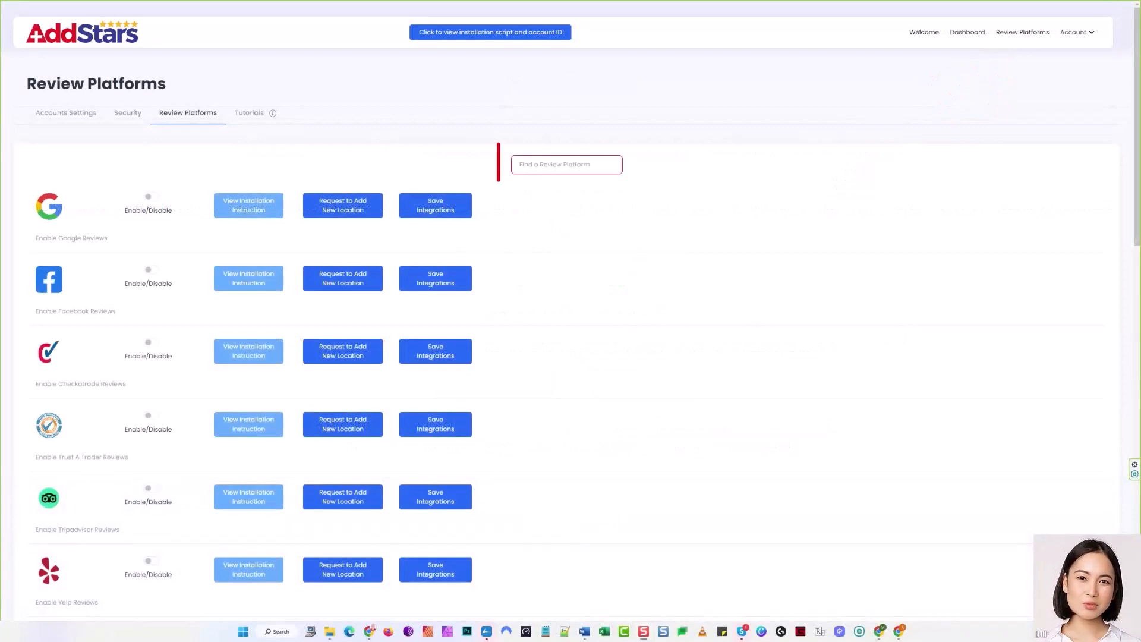
# Step: Enable Facebook reviews and play the Facebook connection instructions video
pyautogui.click(567, 164)
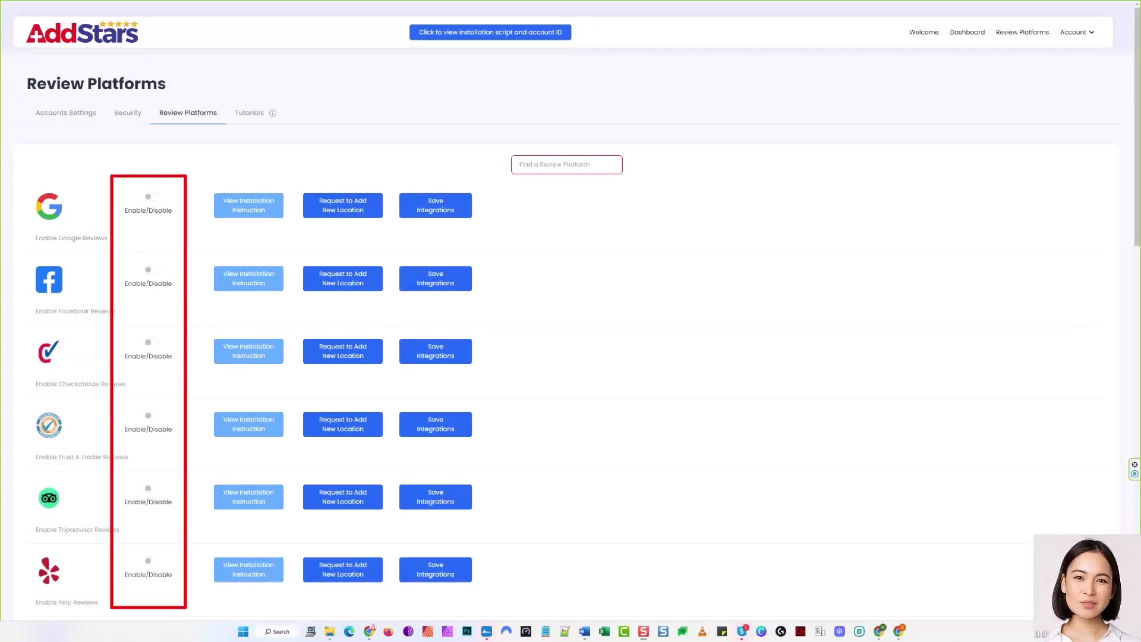
pyautogui.click(151, 270)
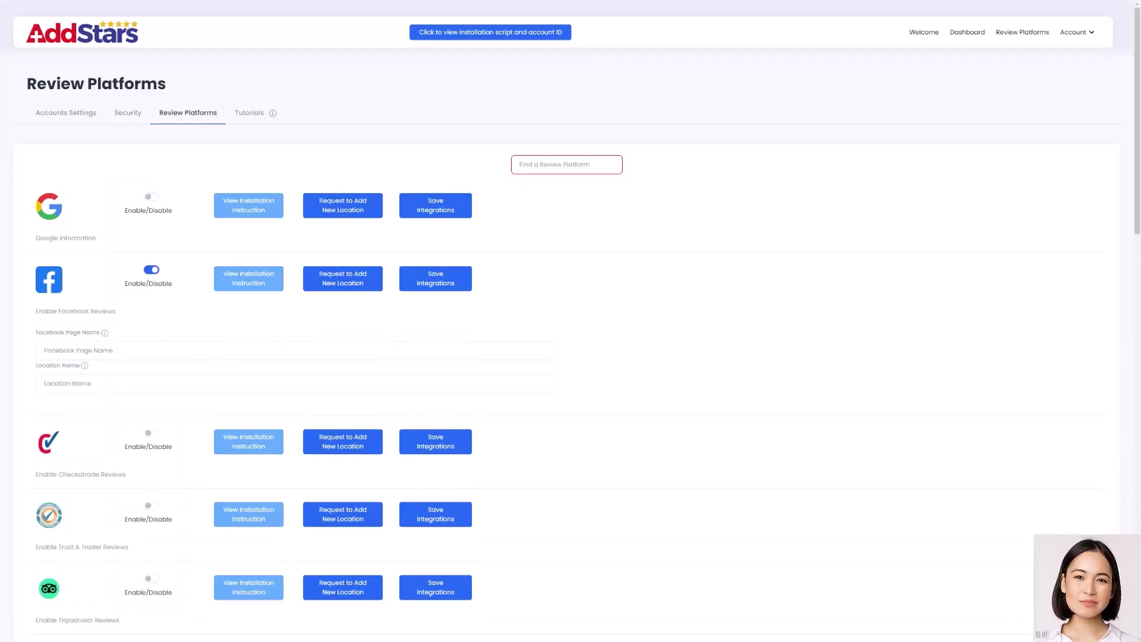
pyautogui.click(249, 278)
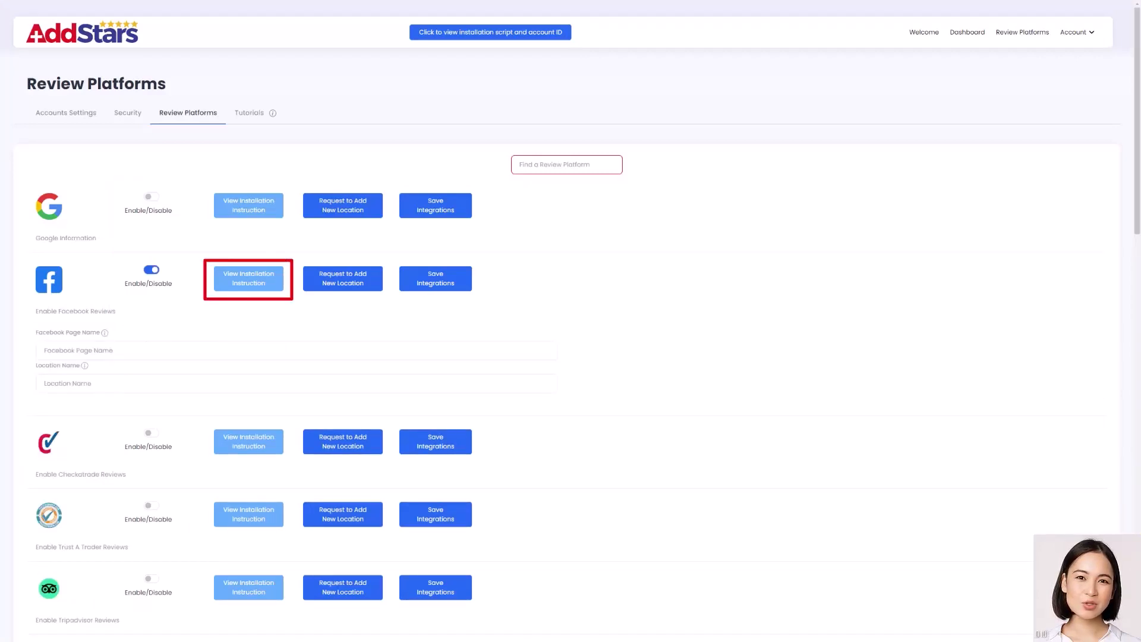
pyautogui.click(248, 278)
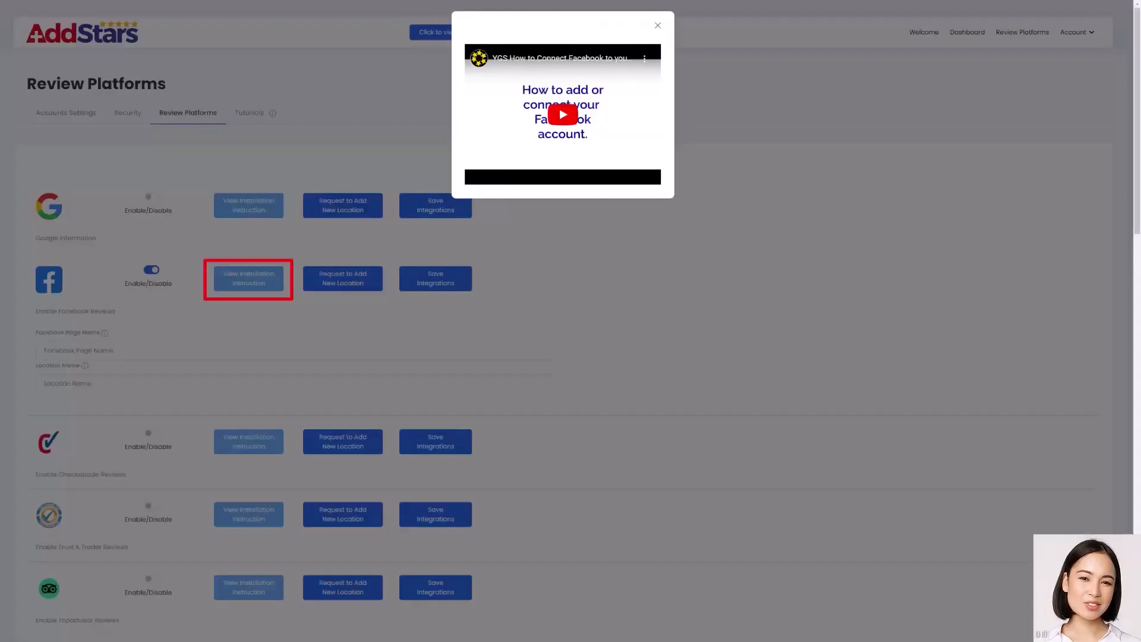
pyautogui.click(656, 25)
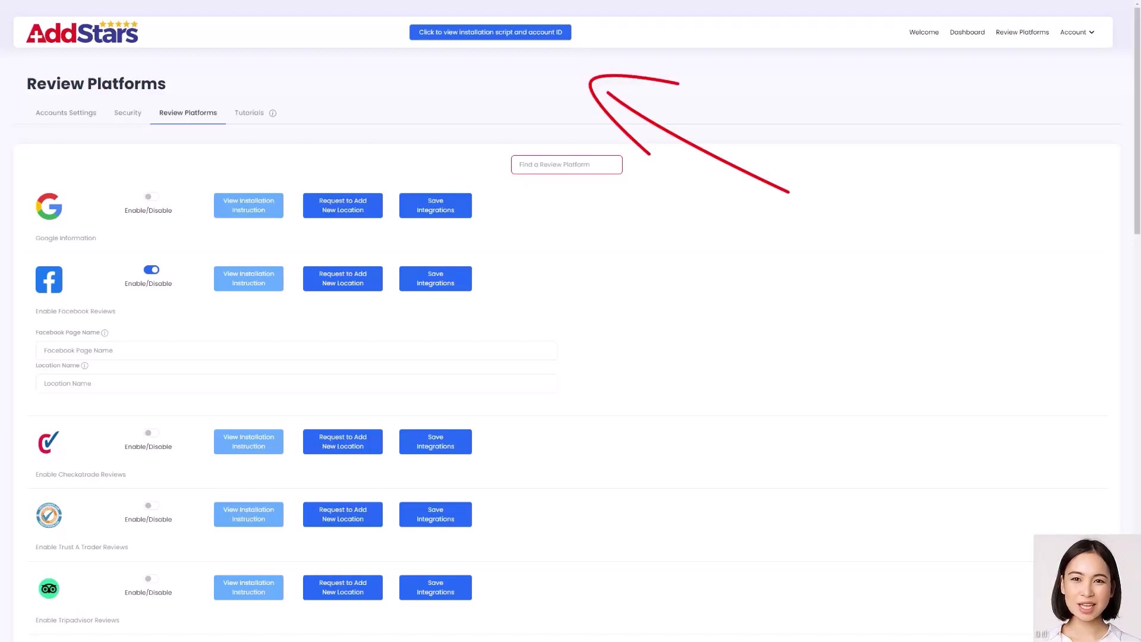
# Step: Reveal the installation script and copy the WordPress plugin ID 374
pyautogui.click(489, 31)
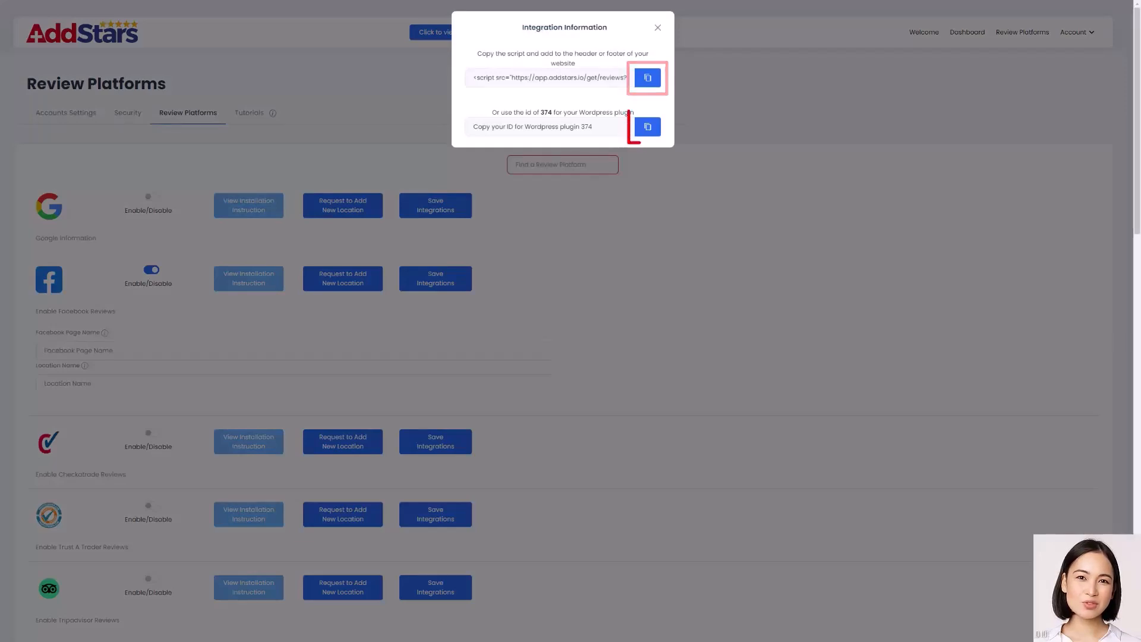
pyautogui.click(647, 127)
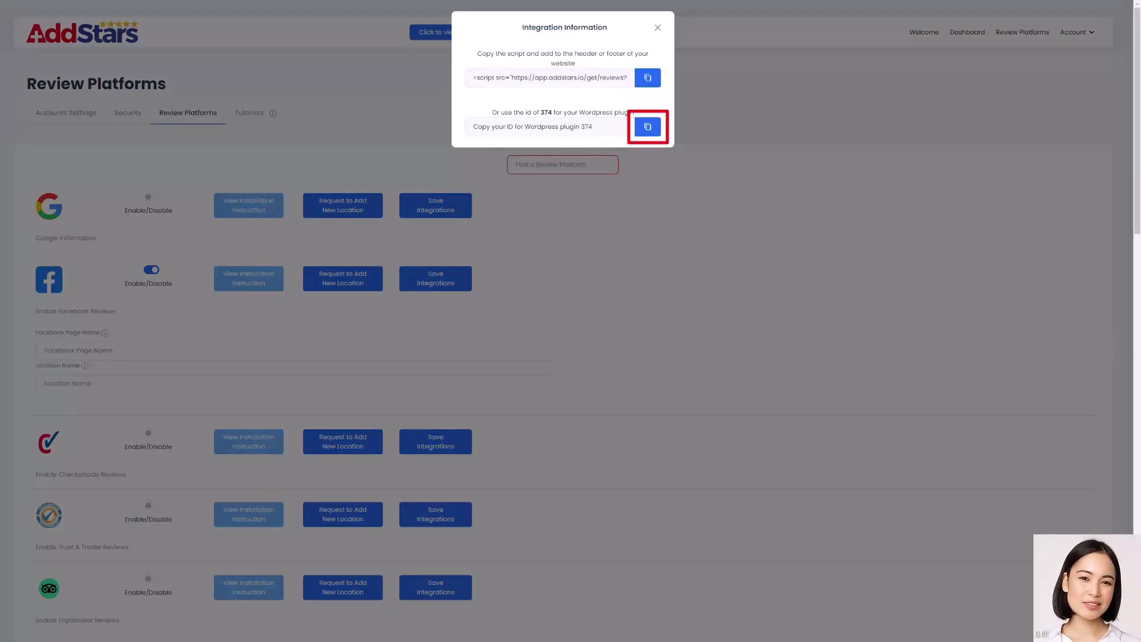
pyautogui.click(647, 127)
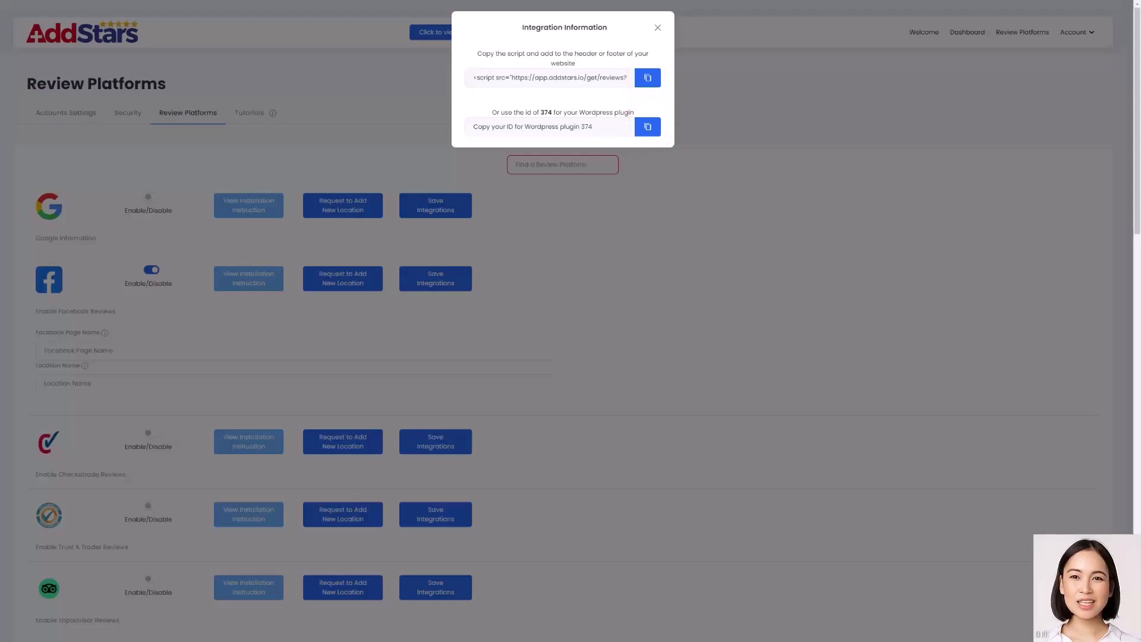
pyautogui.click(656, 28)
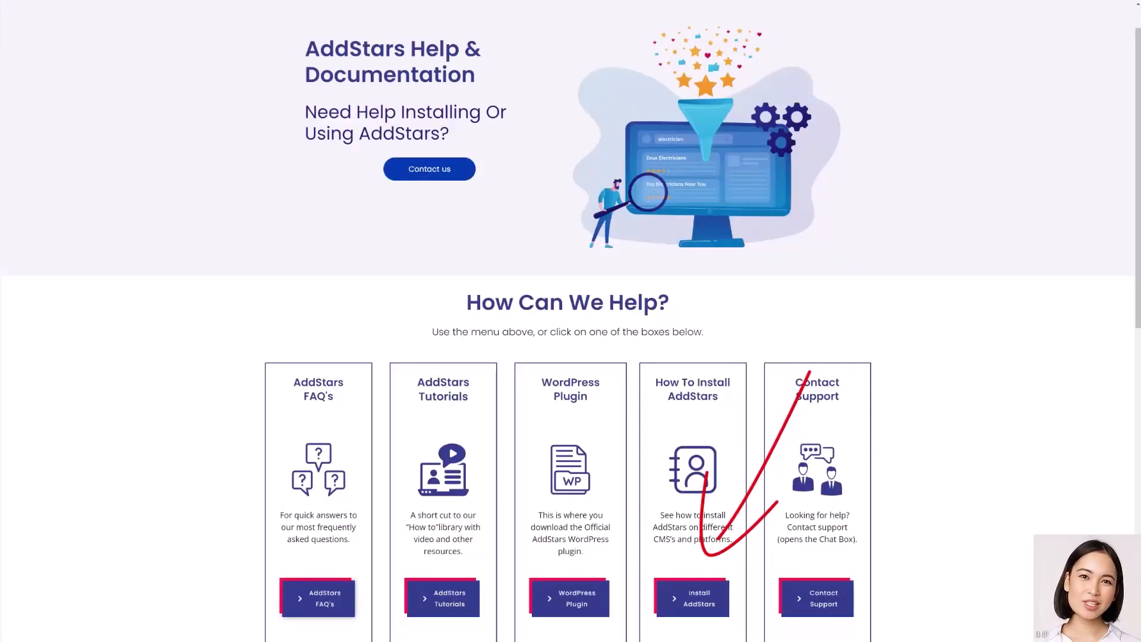
pyautogui.click(692, 597)
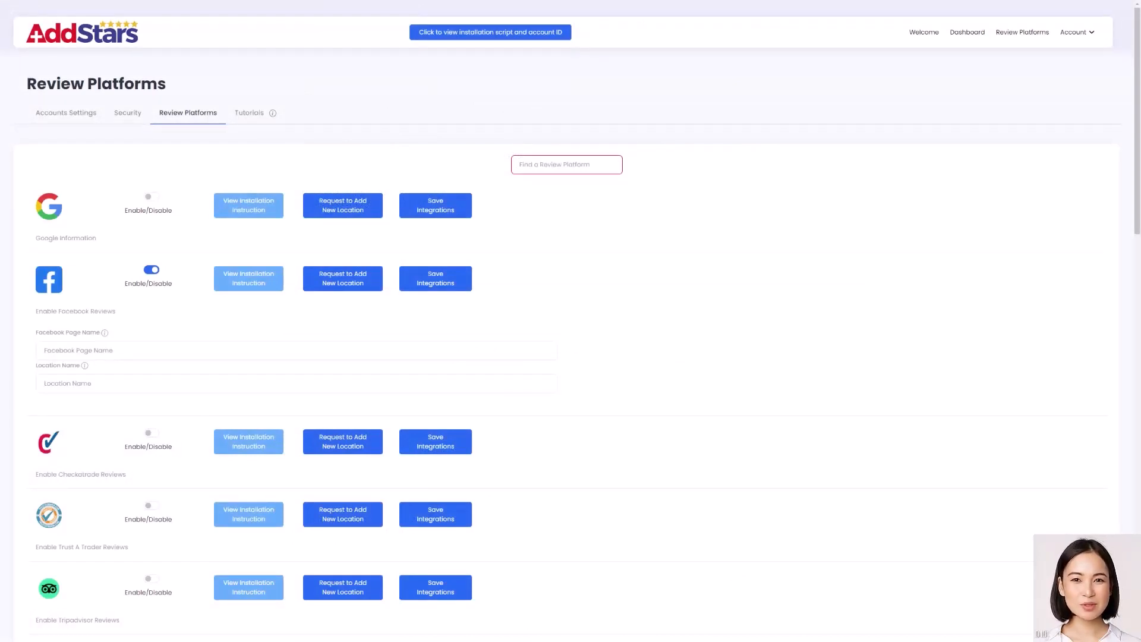
# Step: Review the installation steps on Your Dashboard
pyautogui.click(966, 32)
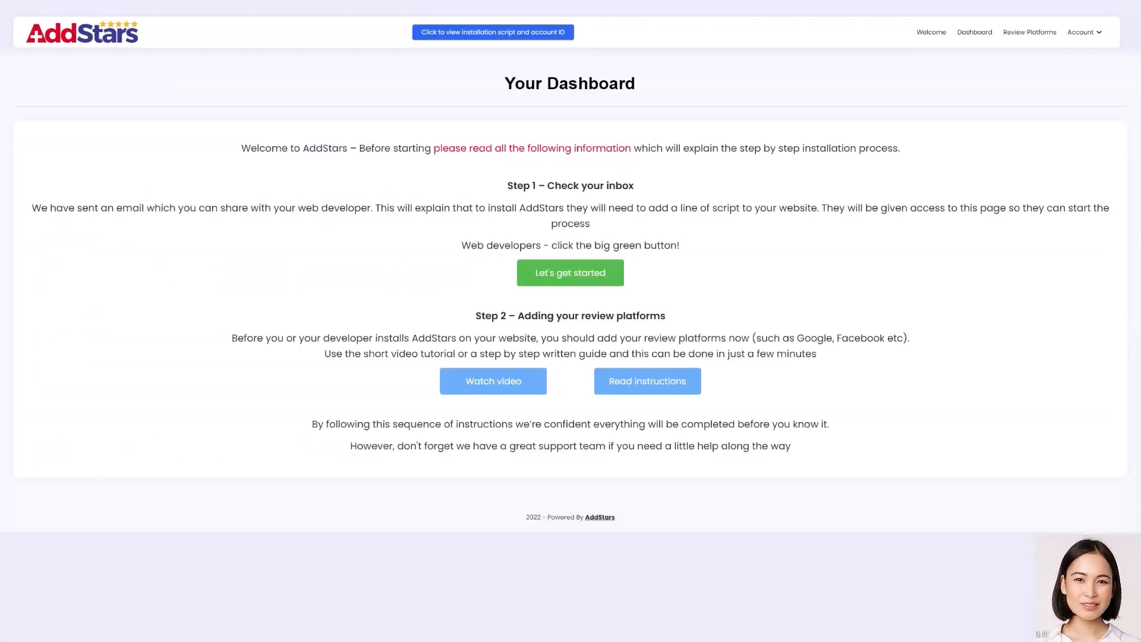
pyautogui.click(569, 272)
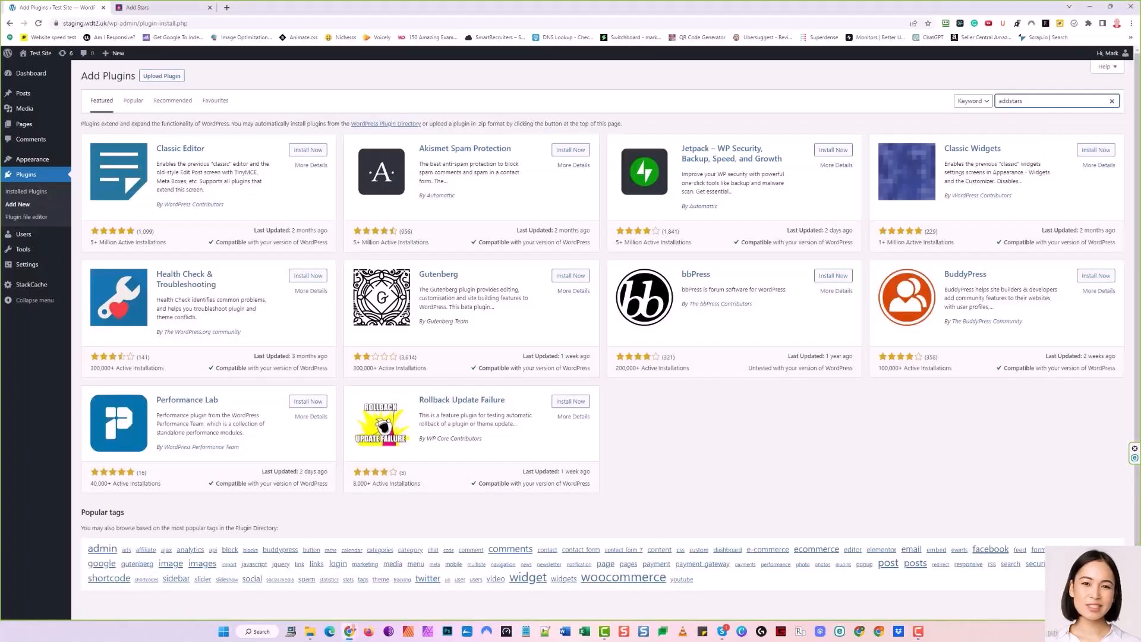
# Step: Install and activate the AddStars plugin found by searching 'addstars', and go to its settings
pyautogui.click(1052, 99)
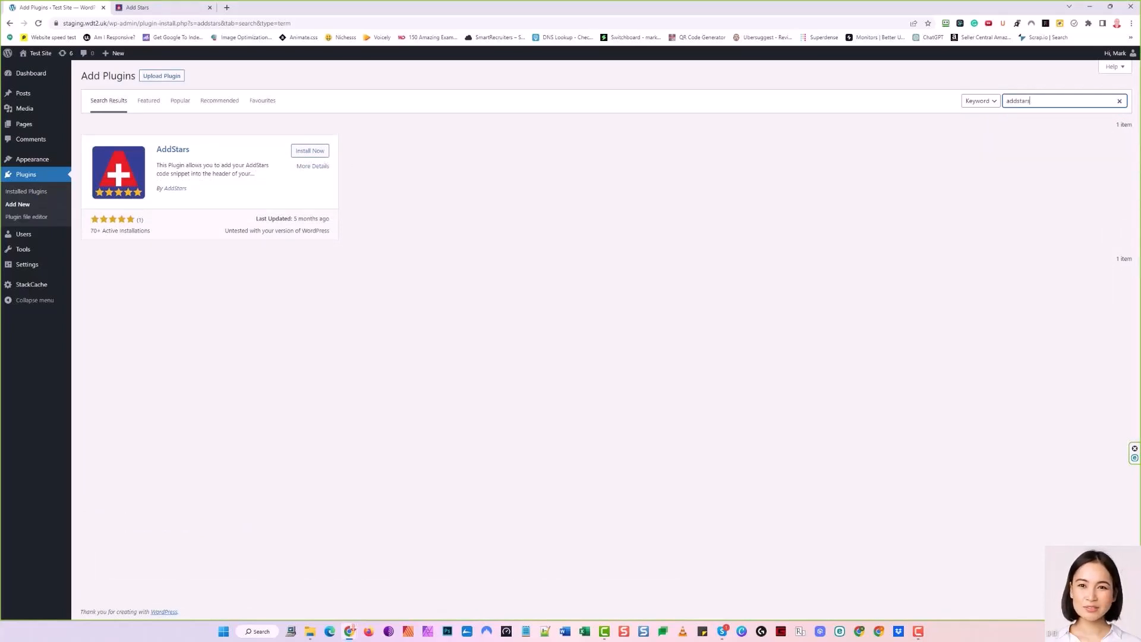
pyautogui.click(309, 151)
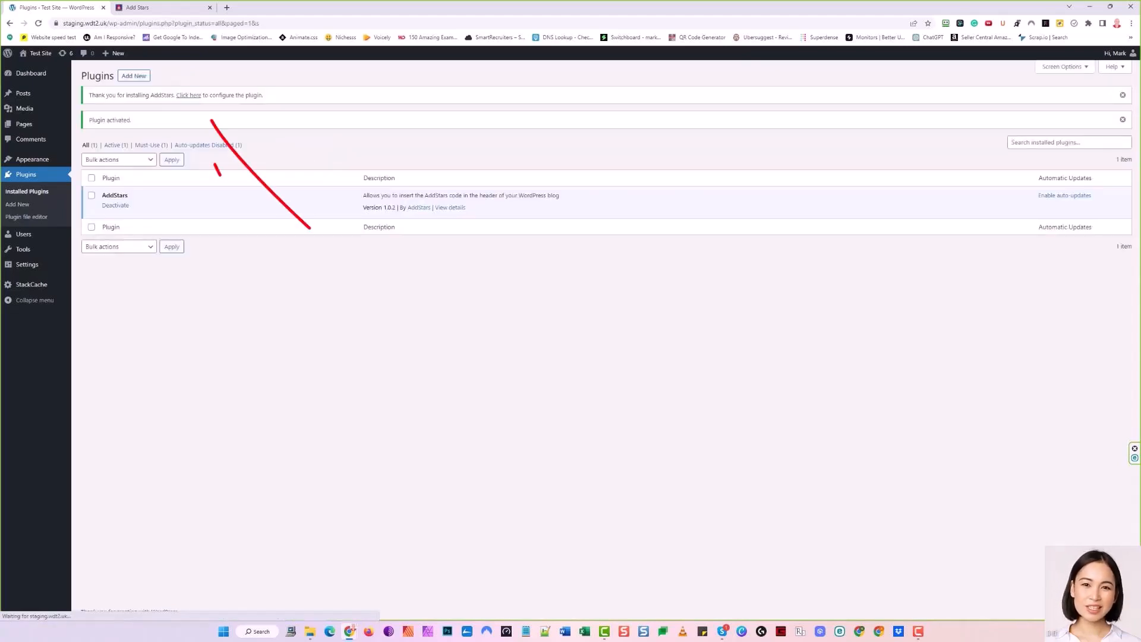
pyautogui.click(189, 95)
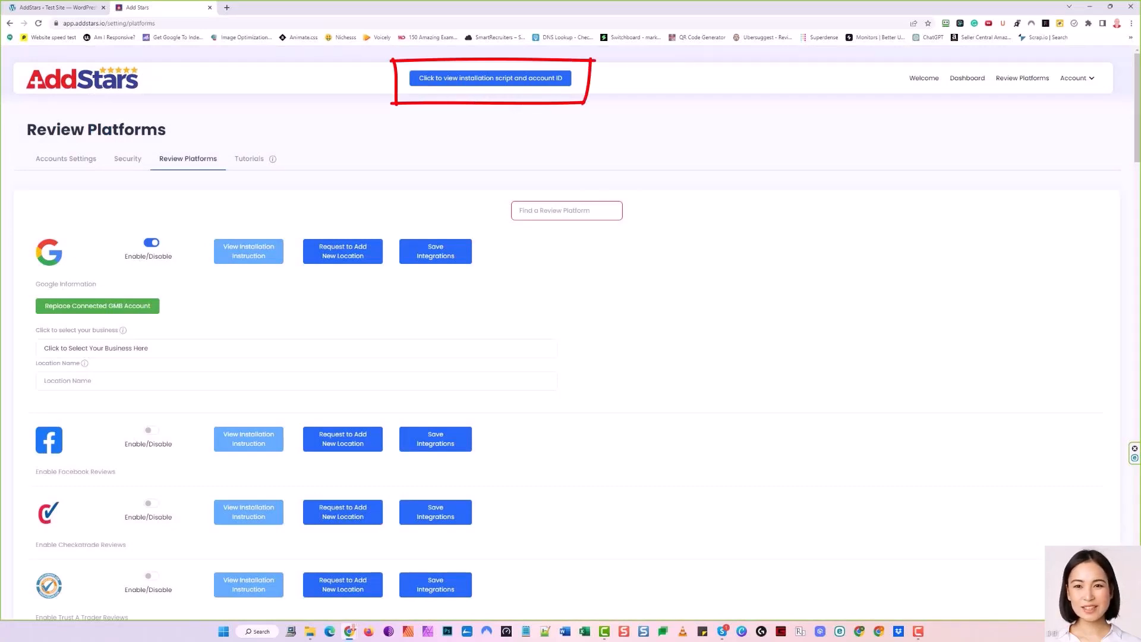
# Step: Copy the WordPress plugin ID from the AddStars integration information
pyautogui.click(491, 79)
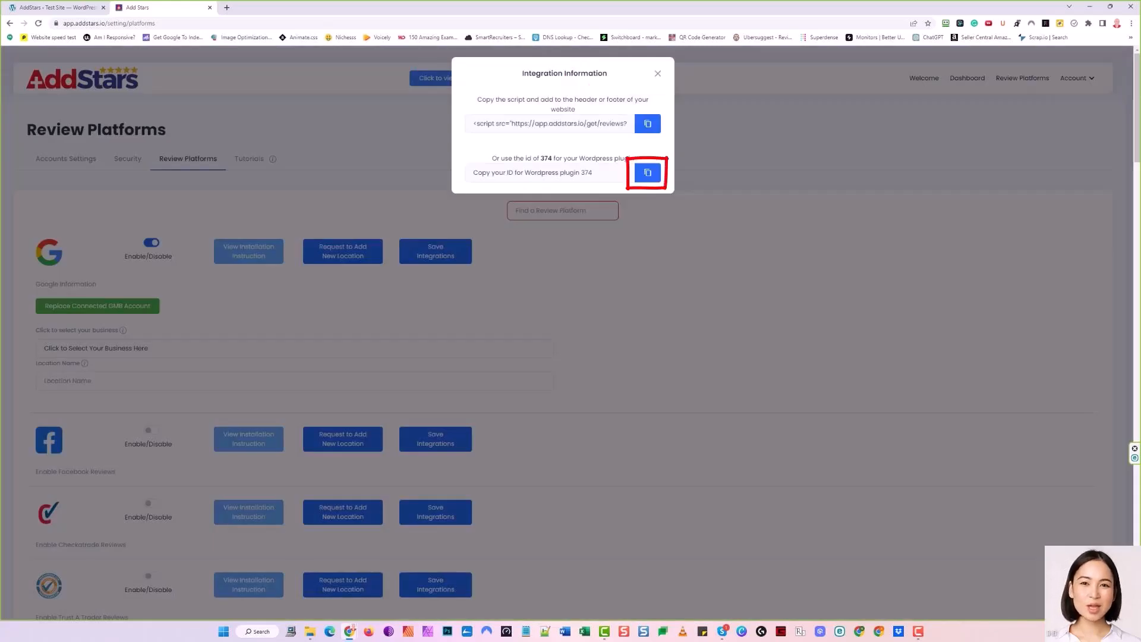
pyautogui.click(162, 8)
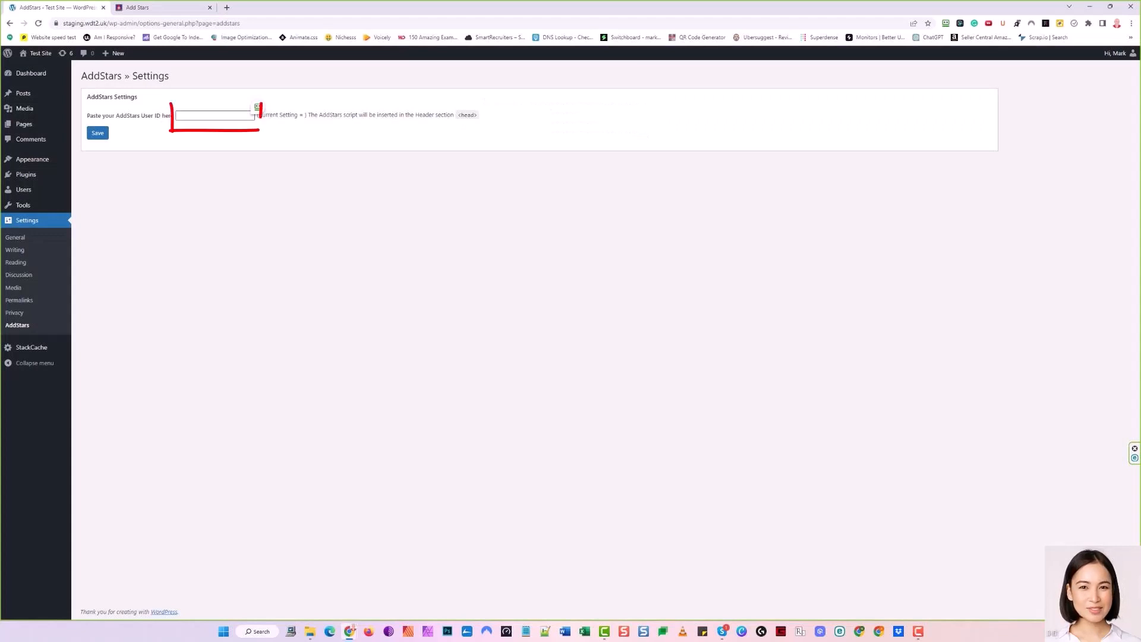
# Step: Fill the AddStars User ID field with 374
pyautogui.write('374')
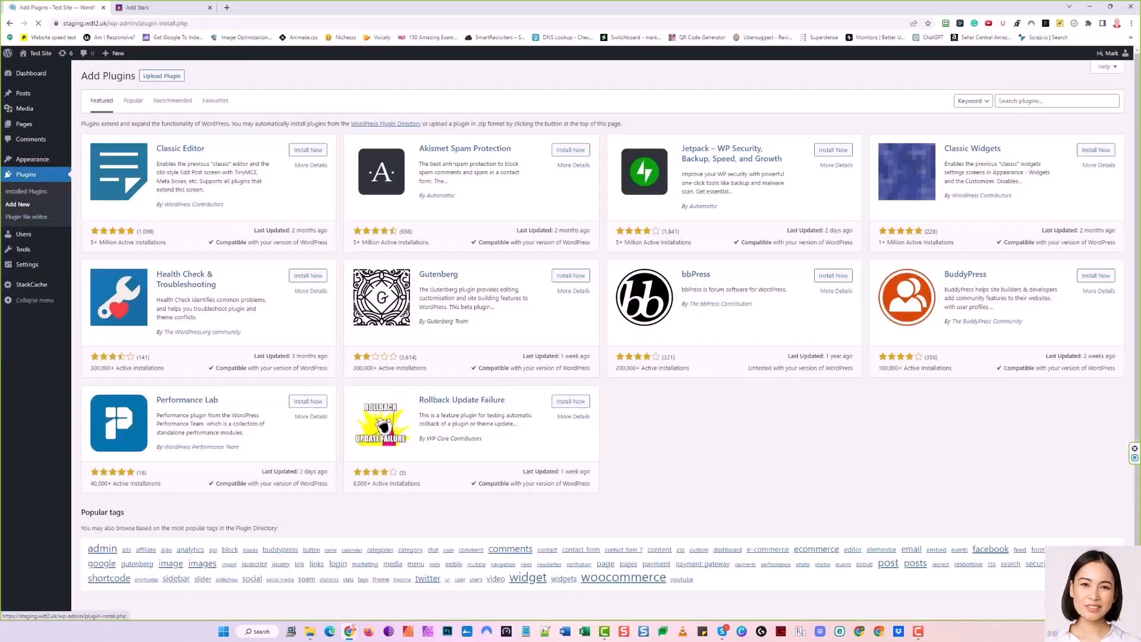
# Step: Search the plugin directory for 'header footer' and install Header Footer Code Manager
pyautogui.write('header footer')
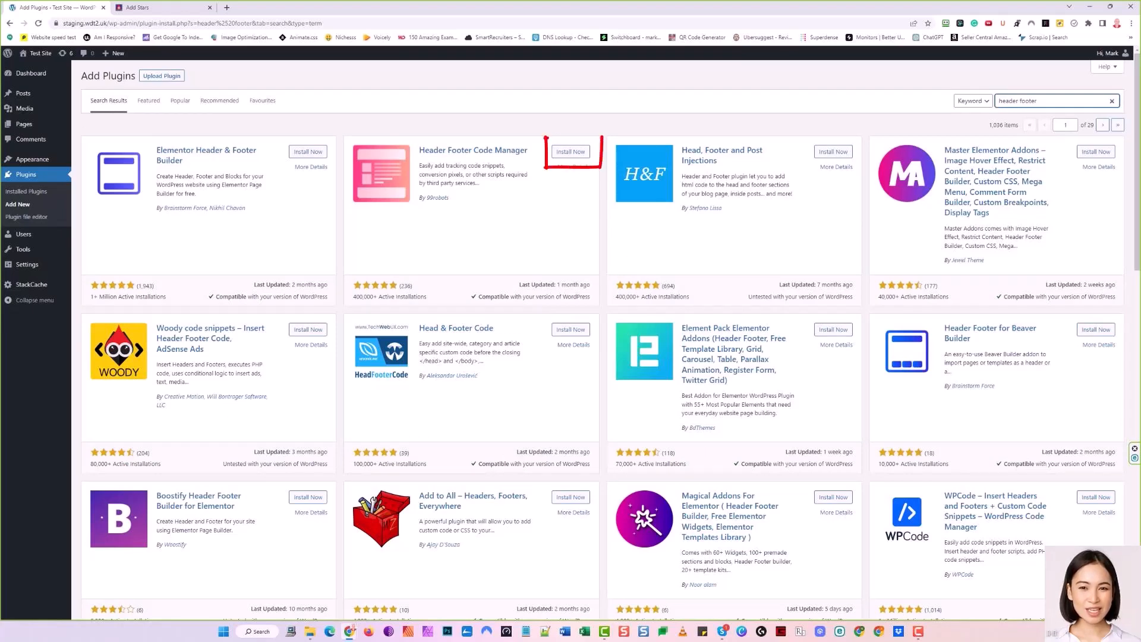
pyautogui.click(161, 7)
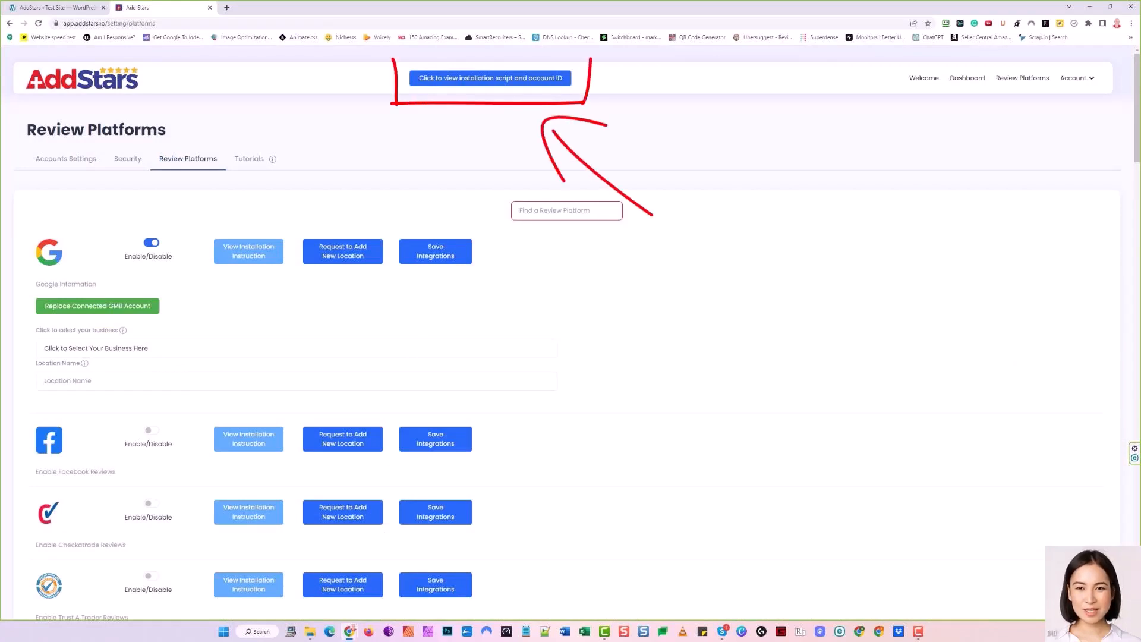
# Step: Reveal the installation script and account ID, then copy the review script
pyautogui.click(490, 78)
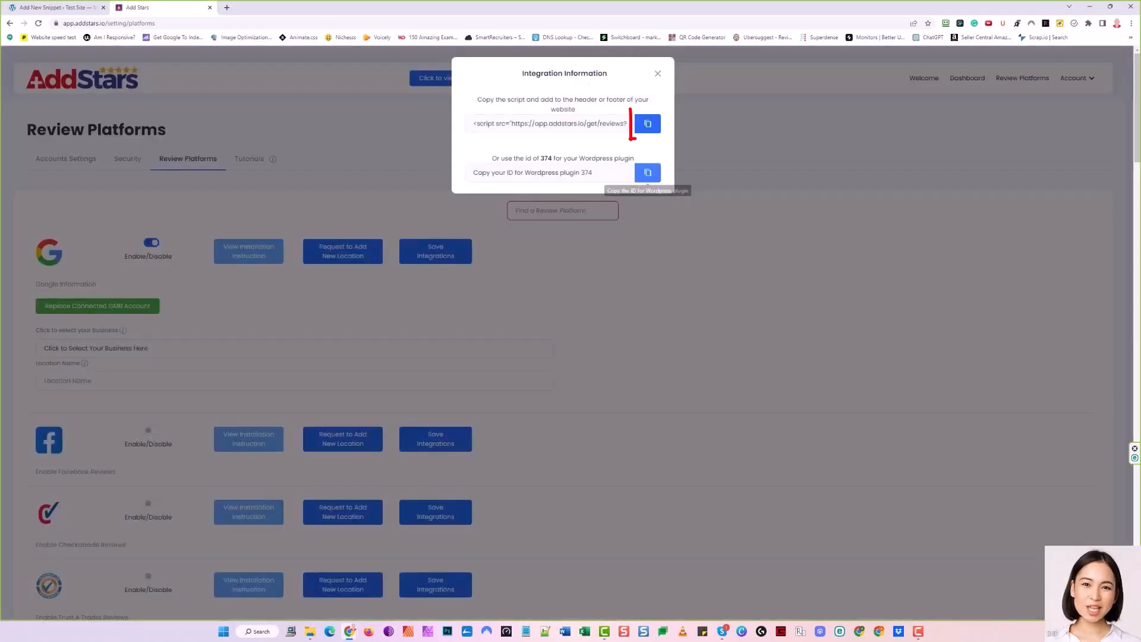
pyautogui.click(647, 124)
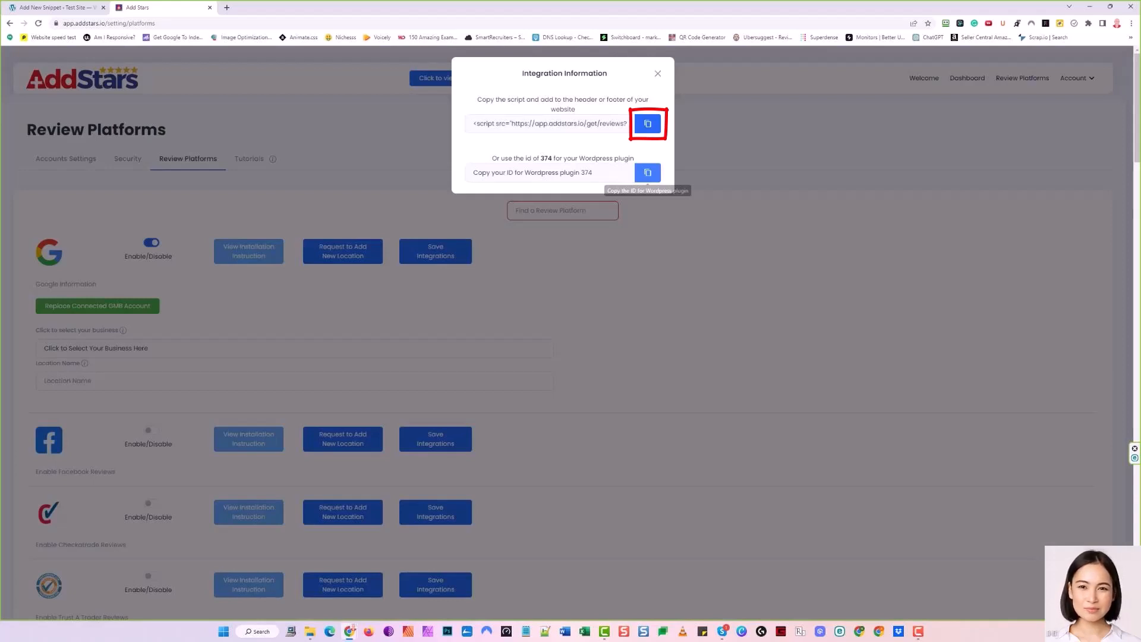
pyautogui.click(55, 8)
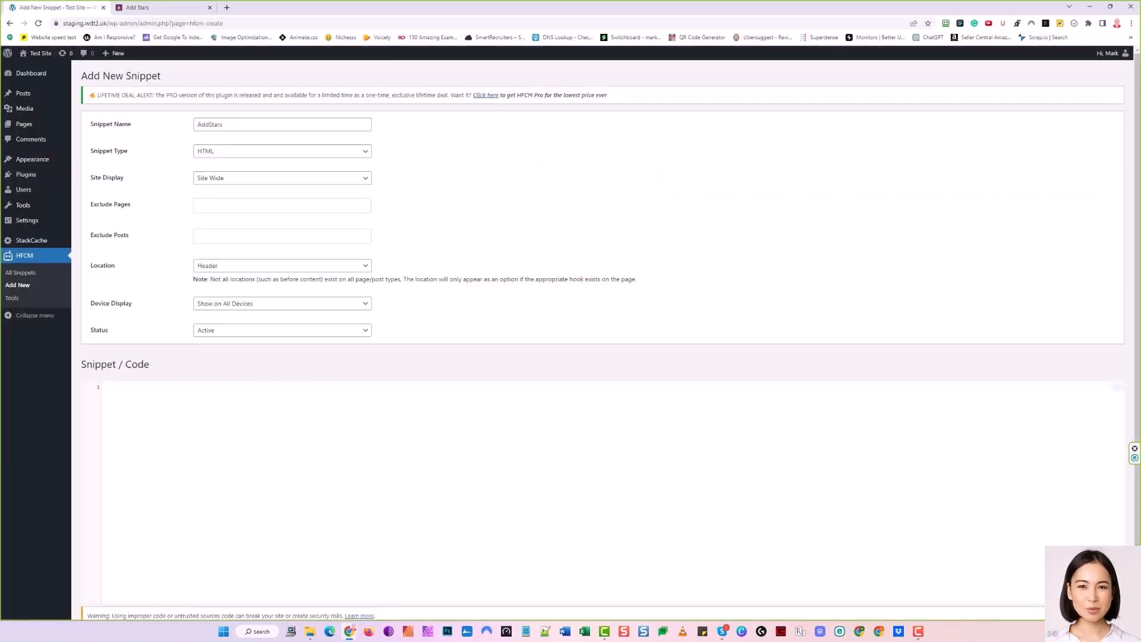
# Step: Paste the AddStars review script (id=374) into the snippet's code box
pyautogui.write('<script src="https://app.addstars.io/get/reviews?id=374"  defer ></script>')
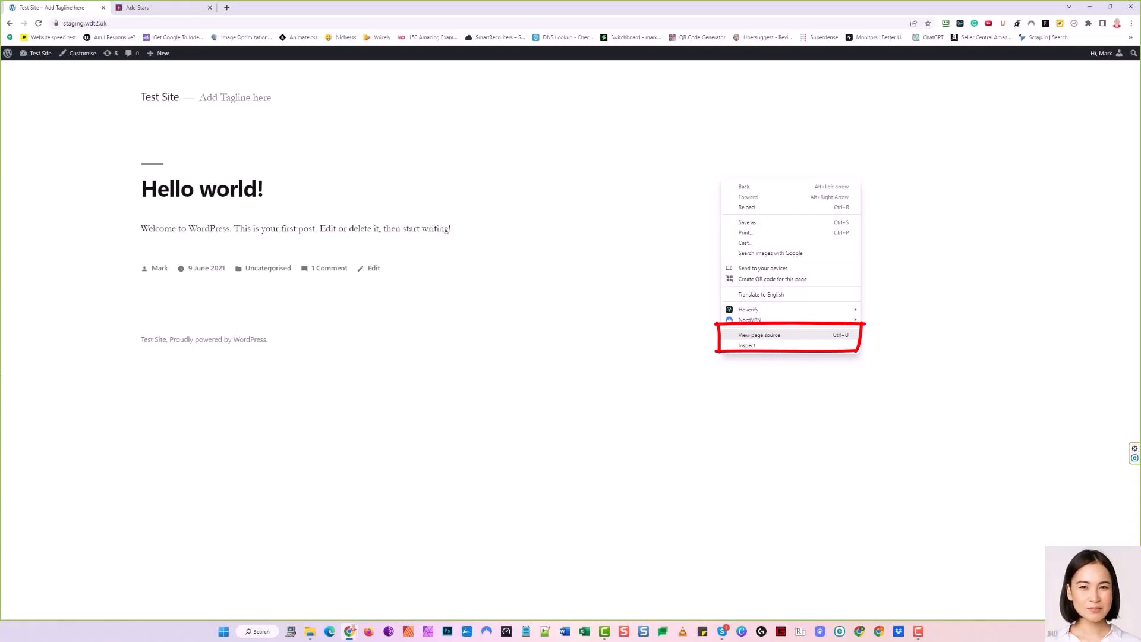
# Step: View the site's page source to confirm the AddStars script, then return to the AddStars account
pyautogui.click(759, 335)
pyautogui.write('addstars')
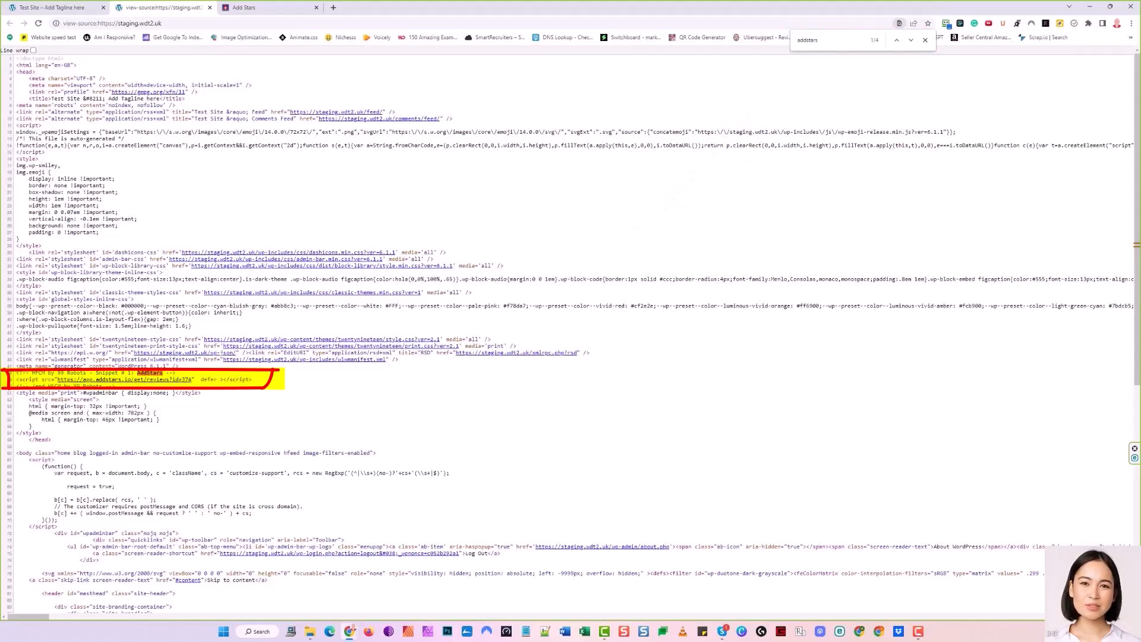
pyautogui.click(261, 9)
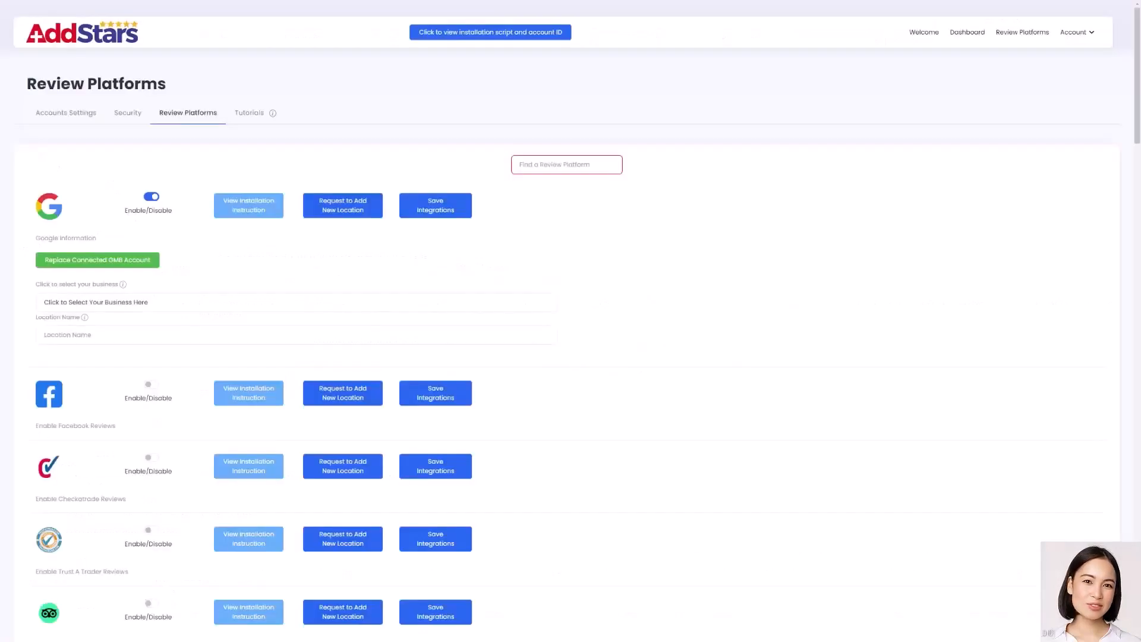